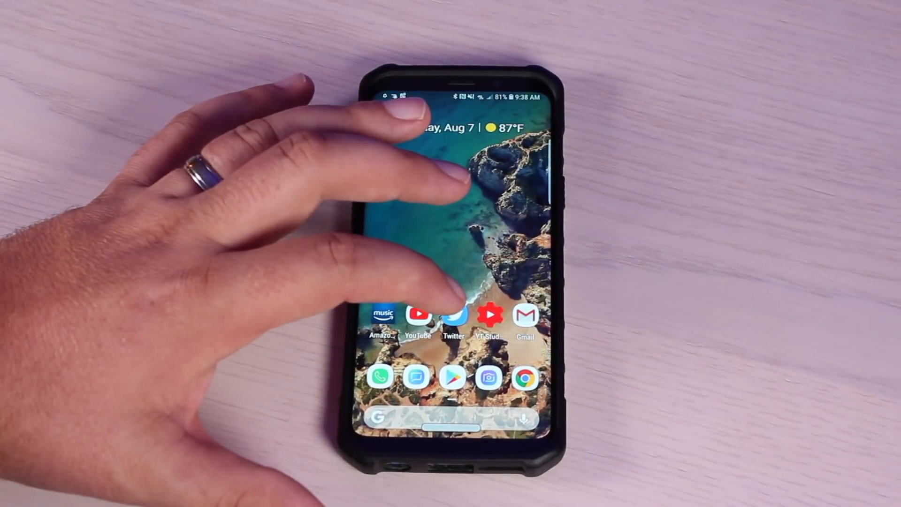
- Glance at the Twitter feed, then open the gesture pill's action settings
click(455, 314)
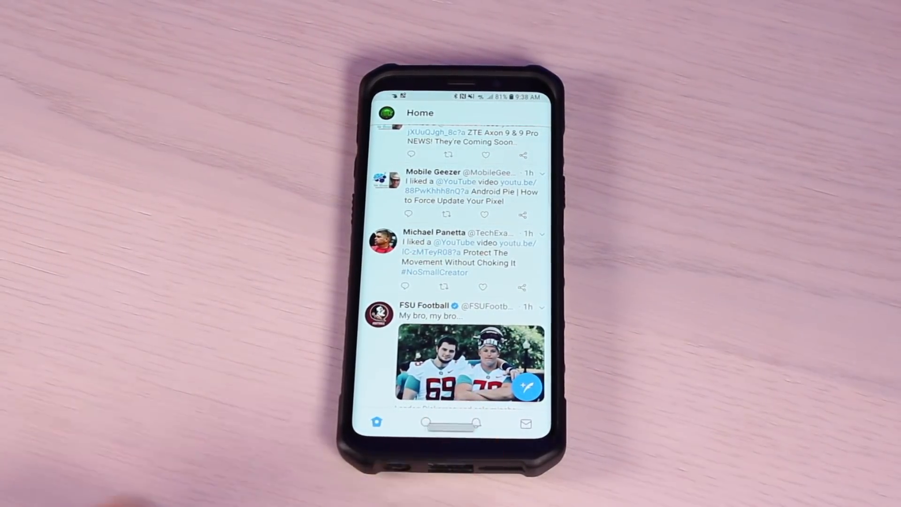
key(home)
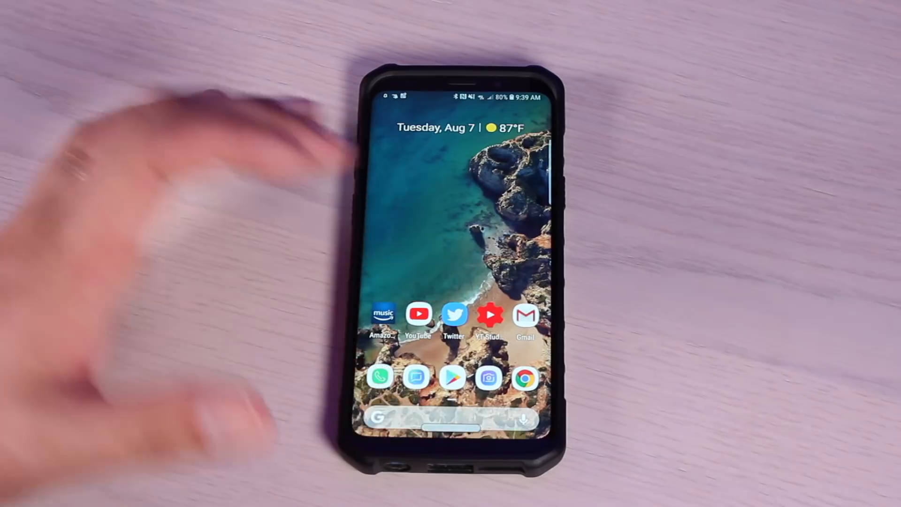
click(454, 315)
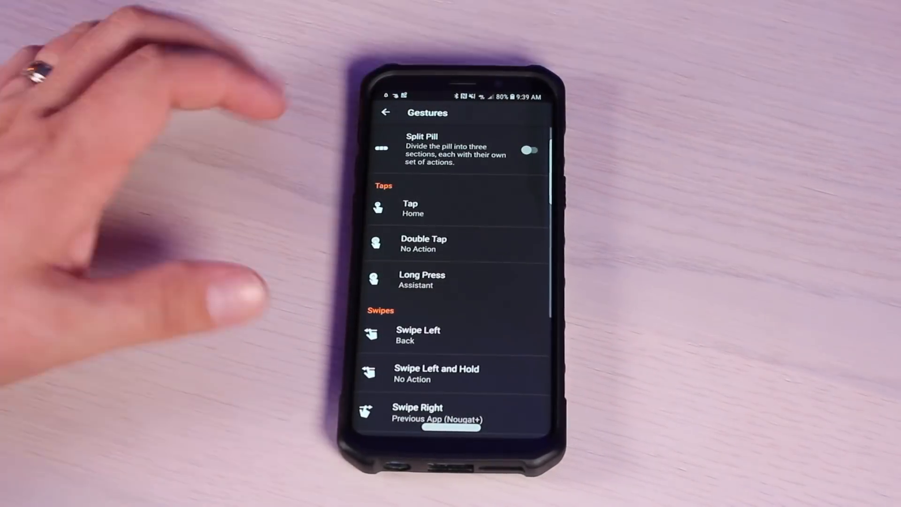
scroll(down, 3)
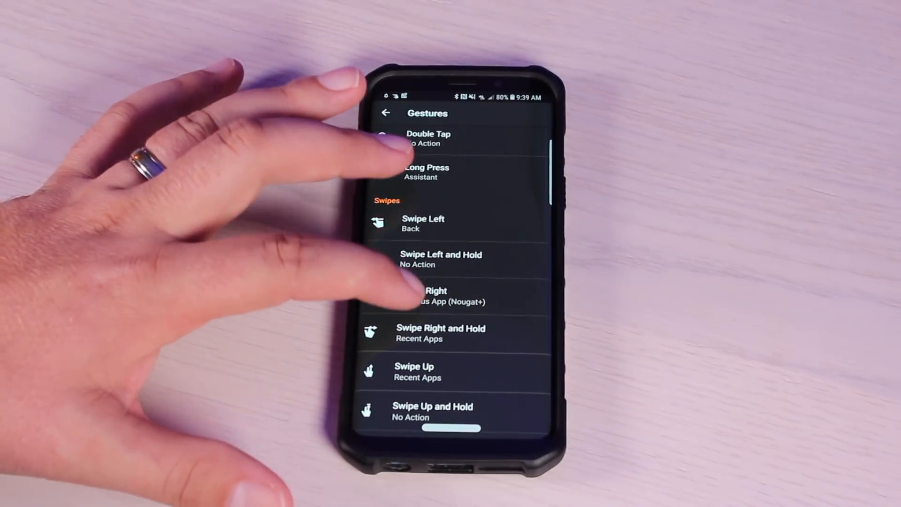
- Review the Swipe Right action, keeping Previous App, and return to main pill settings
click(437, 297)
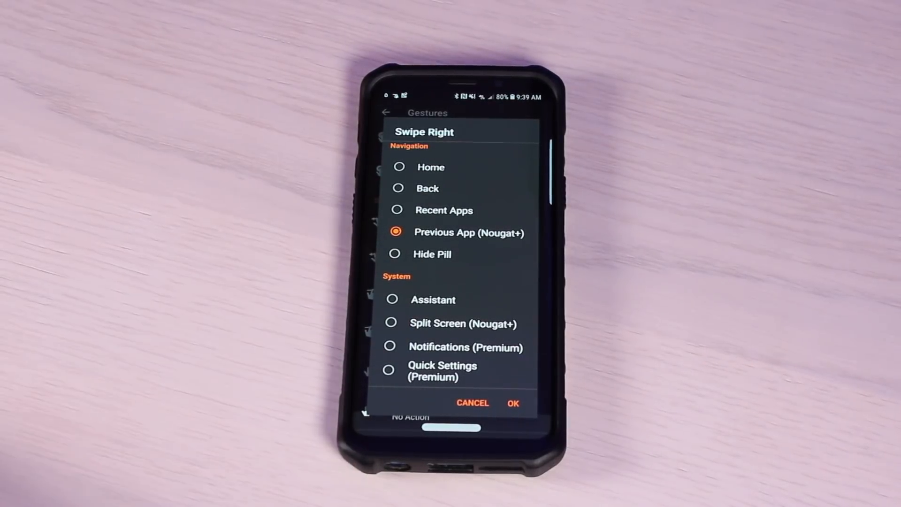
click(512, 402)
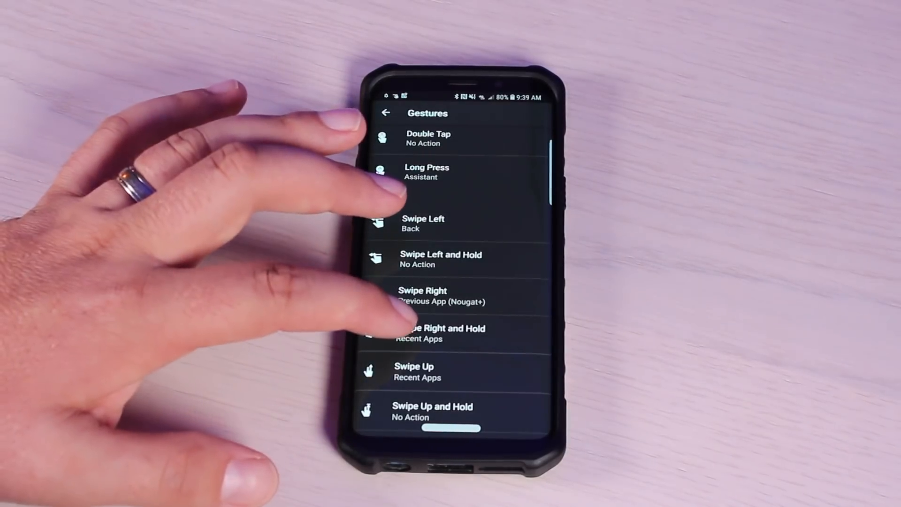
click(438, 334)
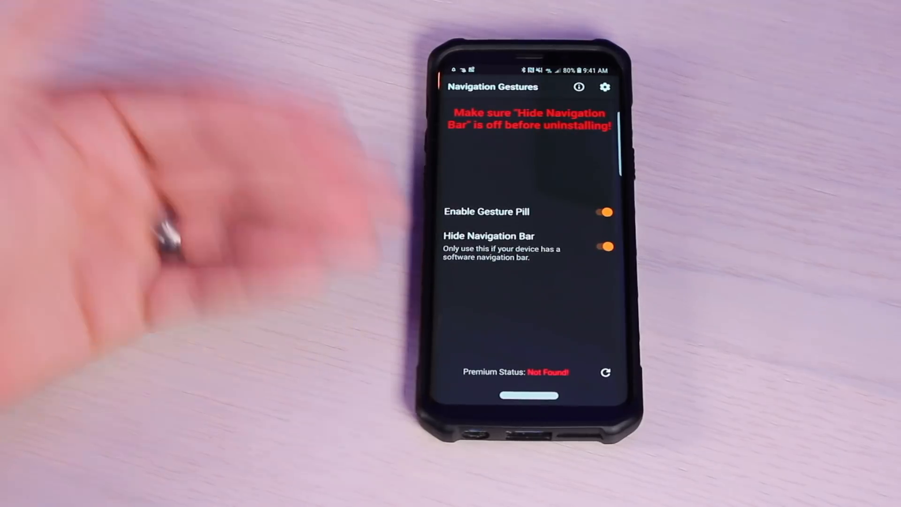
click(604, 246)
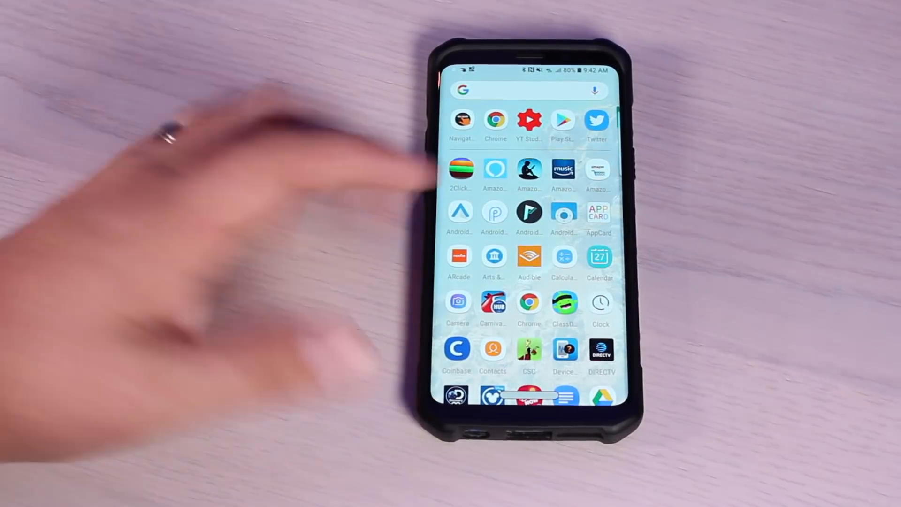
- Browse the Pixel Launcher app drawer and Google feed
scroll(down, 3)
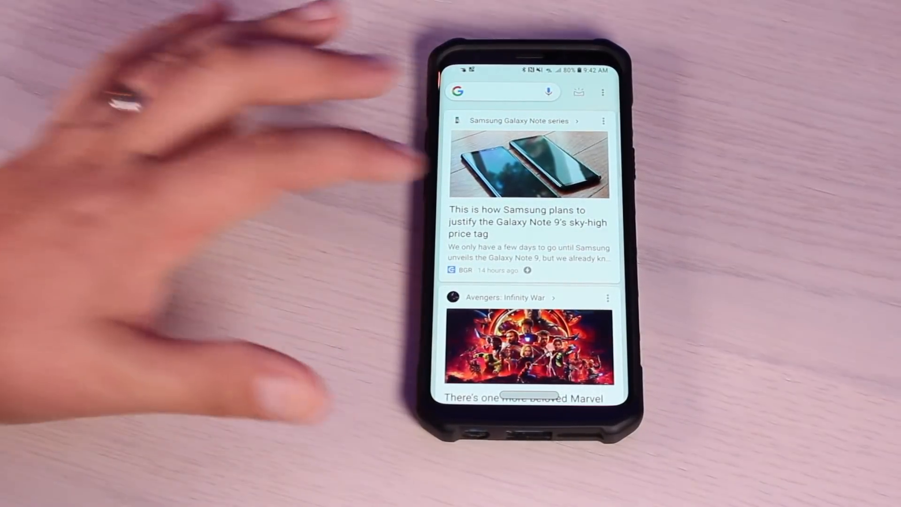
scroll(down, 3)
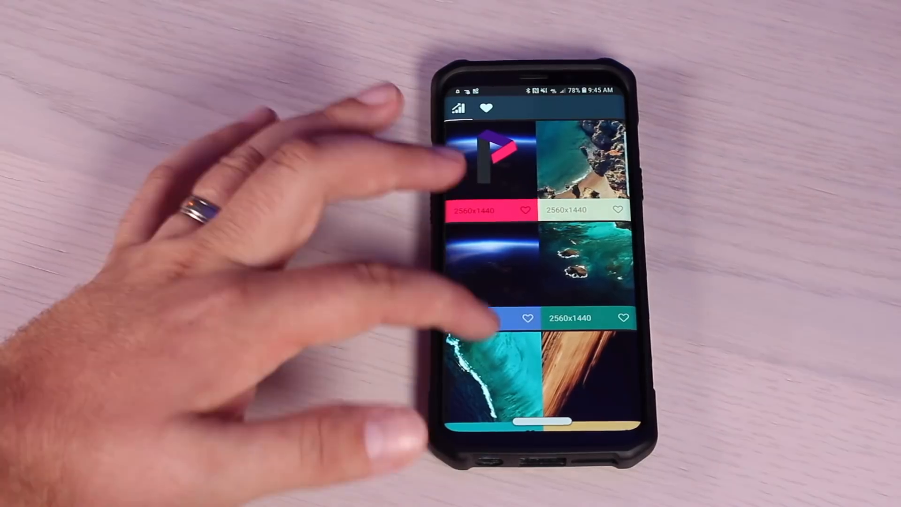
- Scroll through more 2560x1440 Android P wallpapers in the gallery
scroll(down, 3)
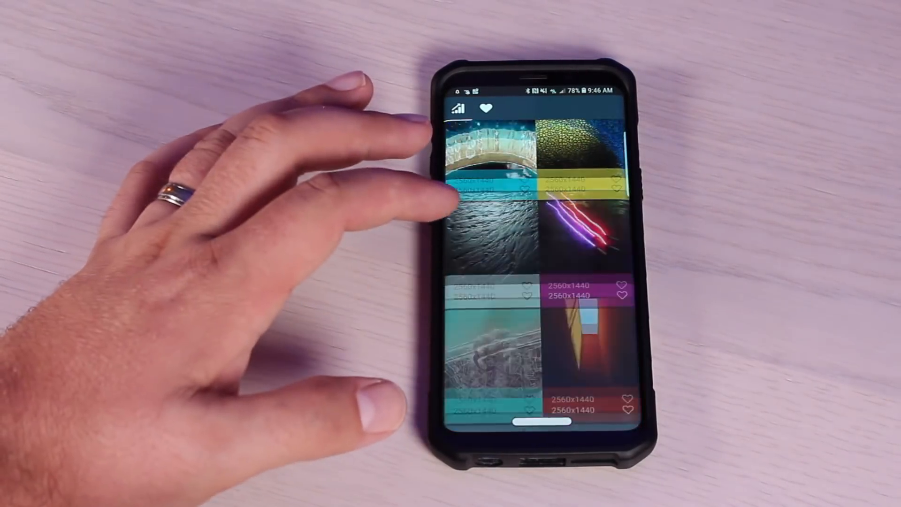
scroll(down, 3)
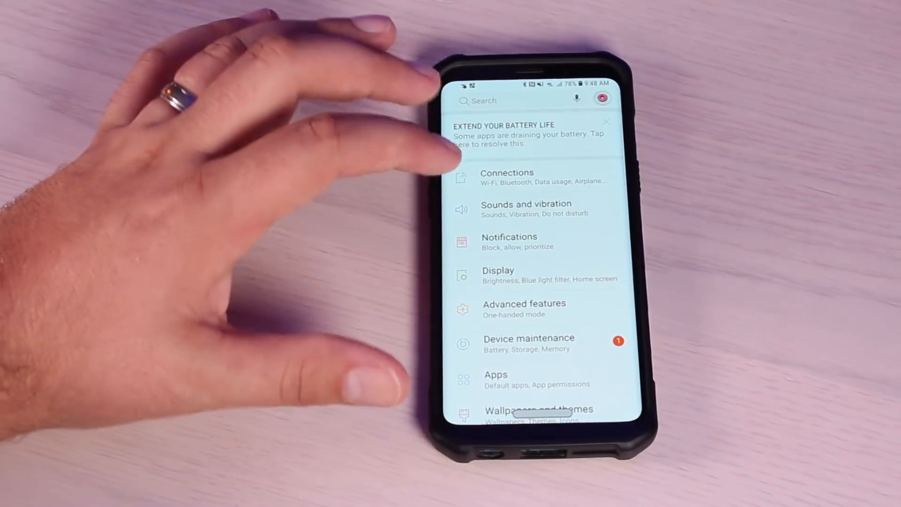
- Browse custom ringtone sound files by folder under Sounds and vibration > Ringtone
click(508, 242)
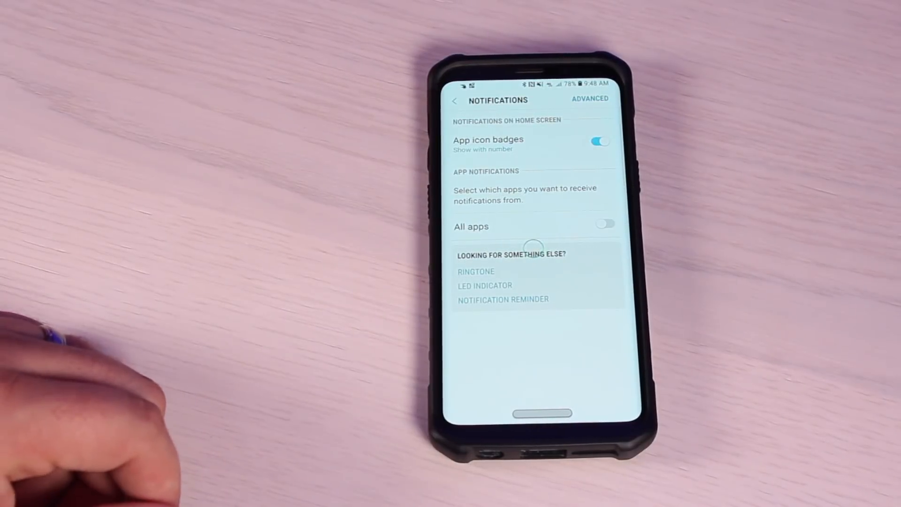
click(456, 100)
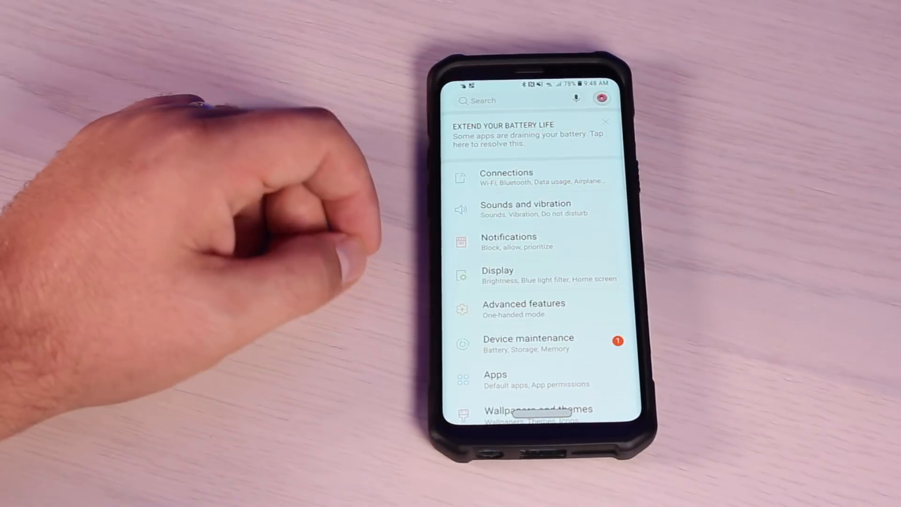
click(525, 208)
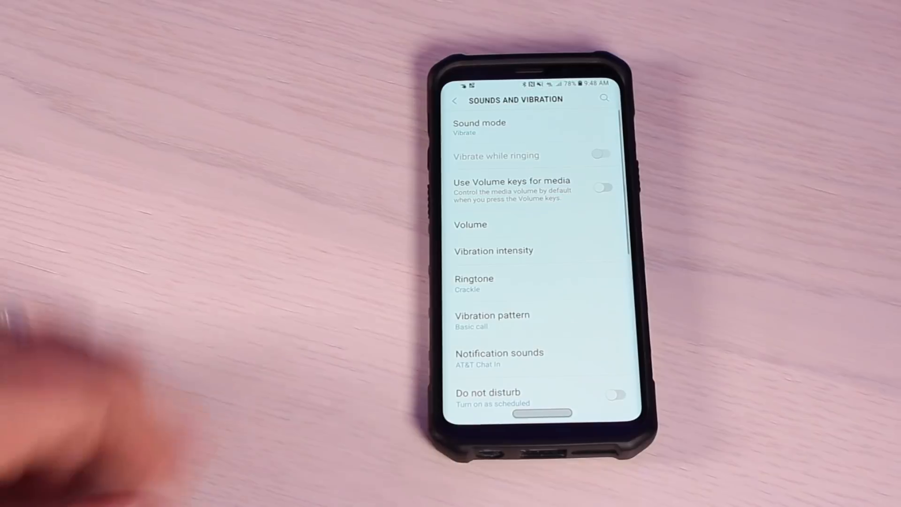
click(474, 279)
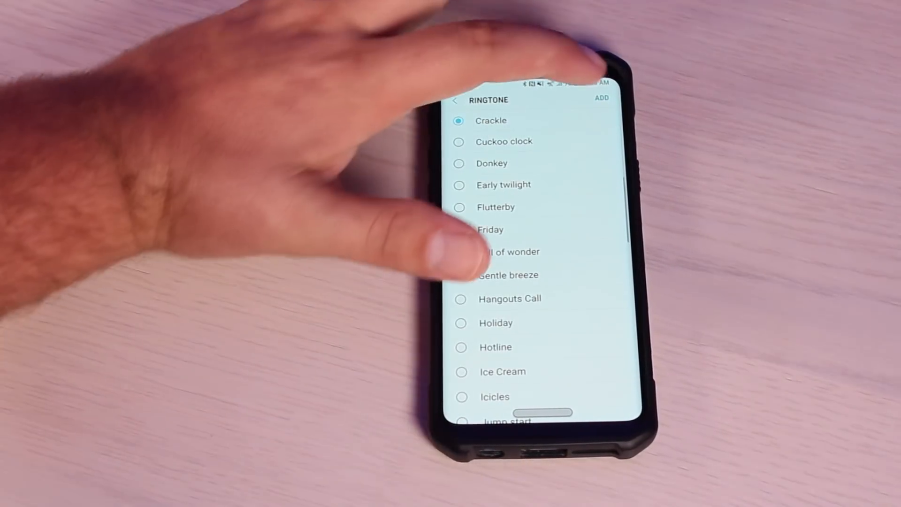
click(602, 99)
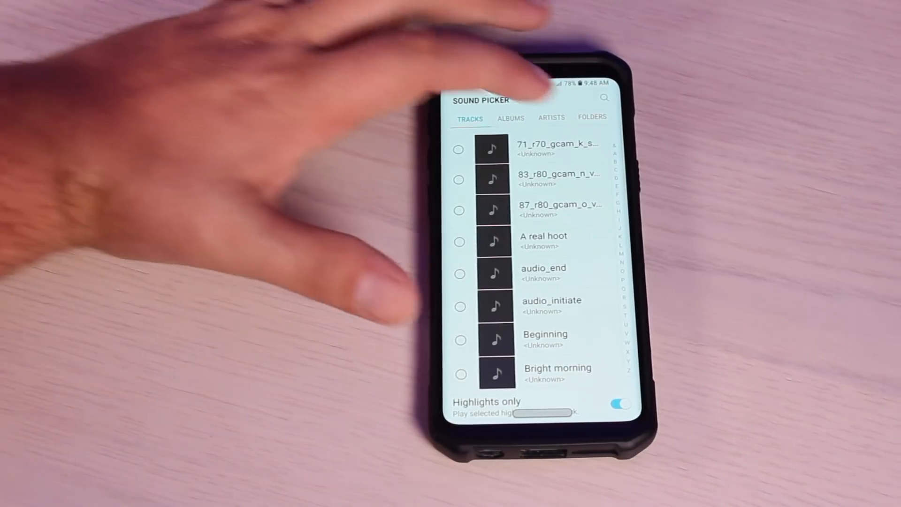
click(593, 117)
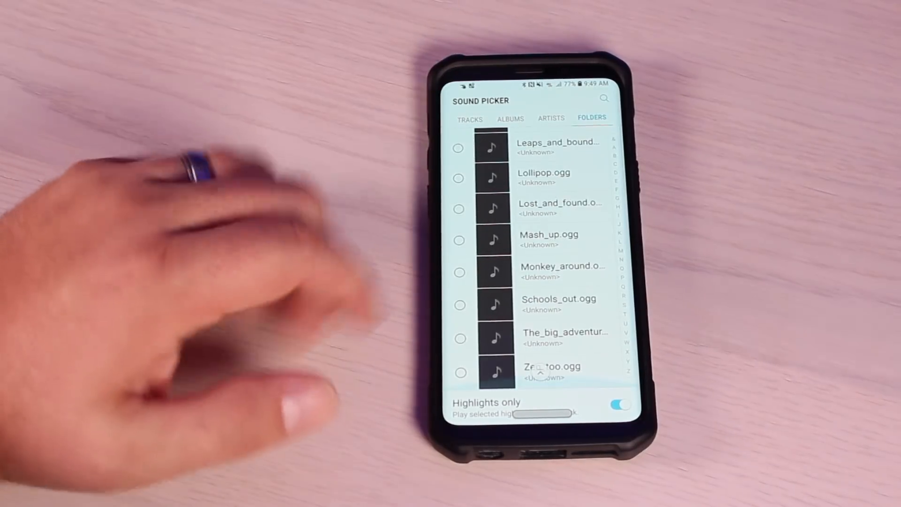
scroll(down, 3)
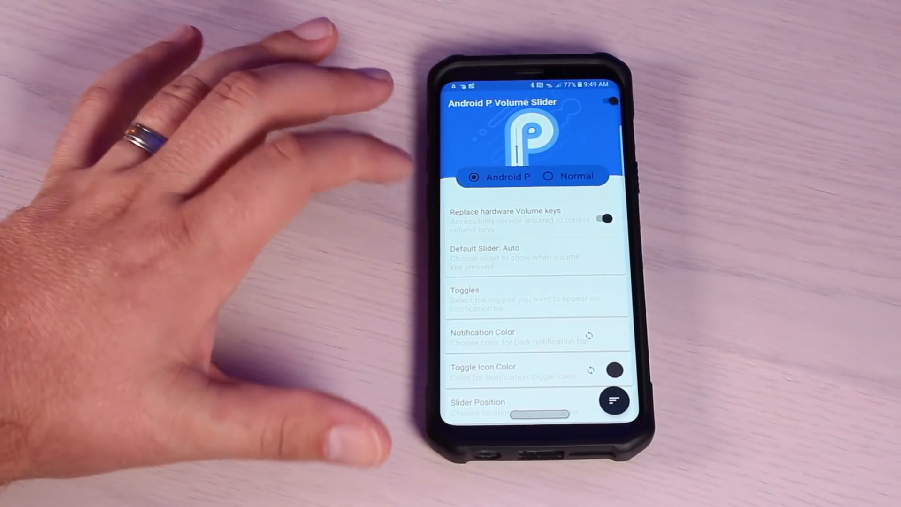
- Show the Pie-style Ring volume slider, then find Substratum theme engine in Play Store
click(515, 256)
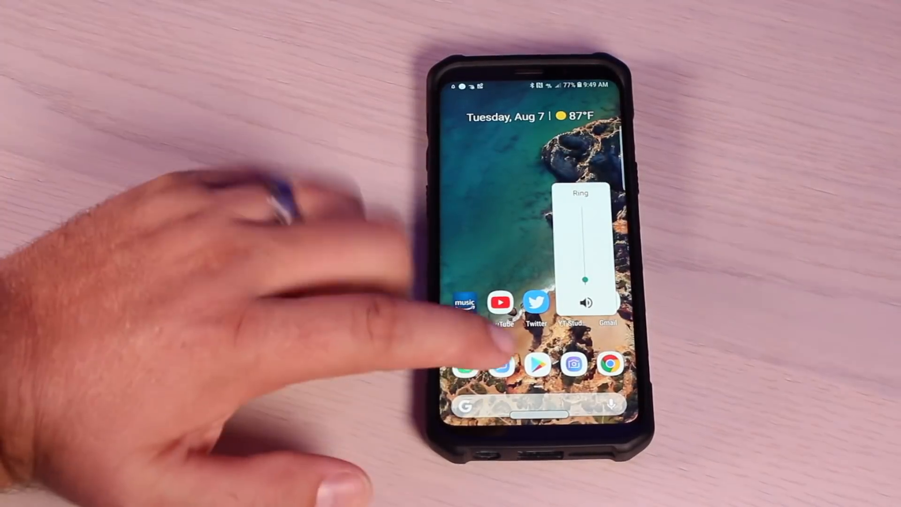
click(537, 364)
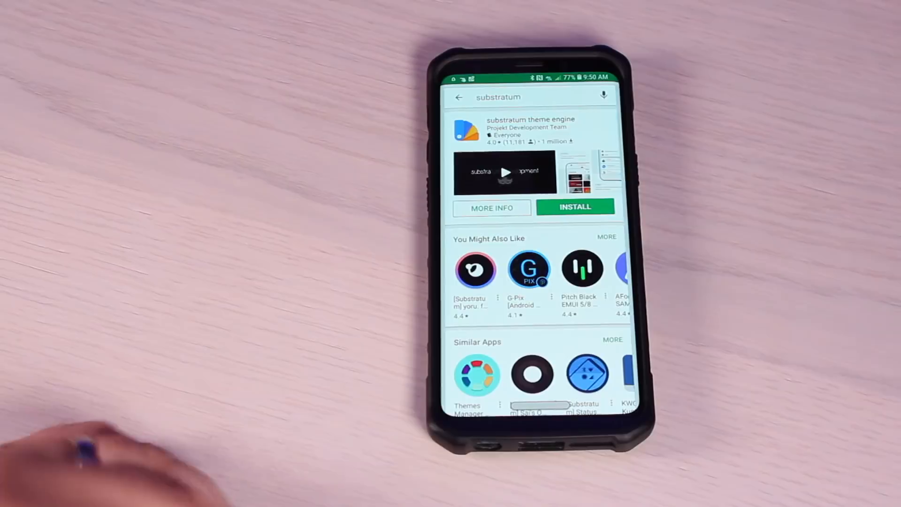